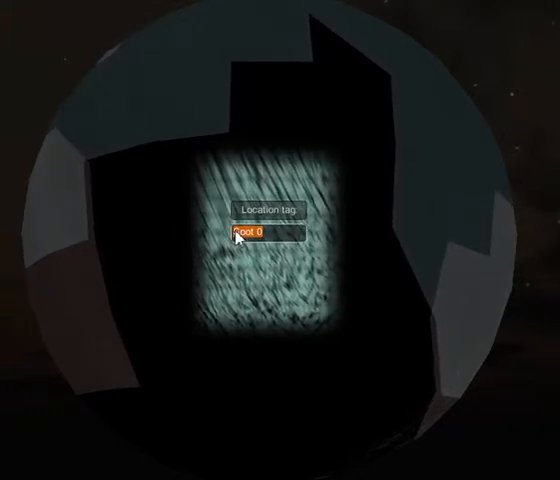
type("Barren Ocean")
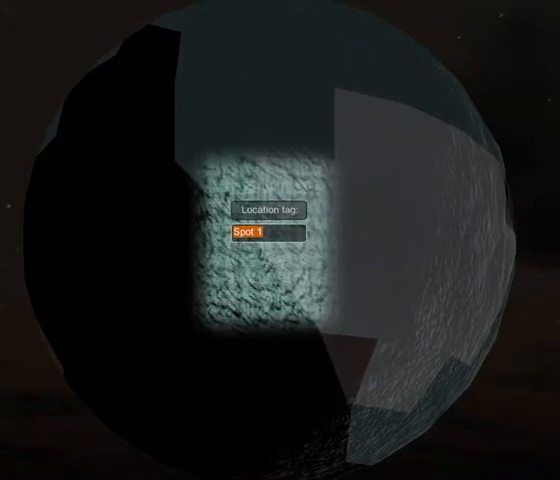
type("Edwor")
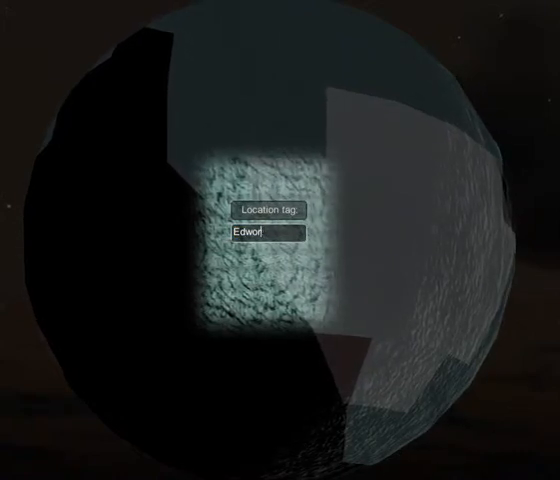